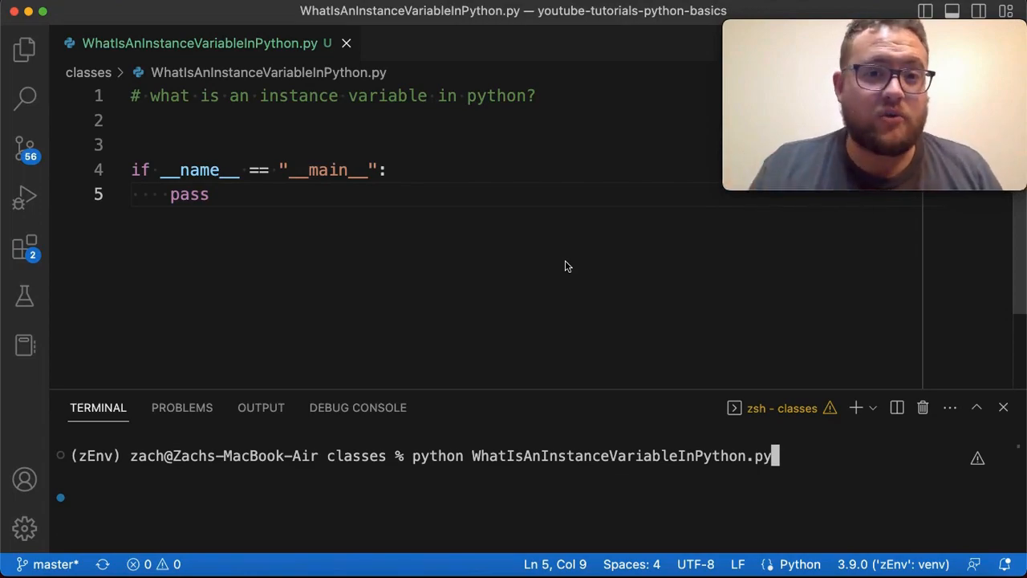
pyautogui.moveTo(184, 143)
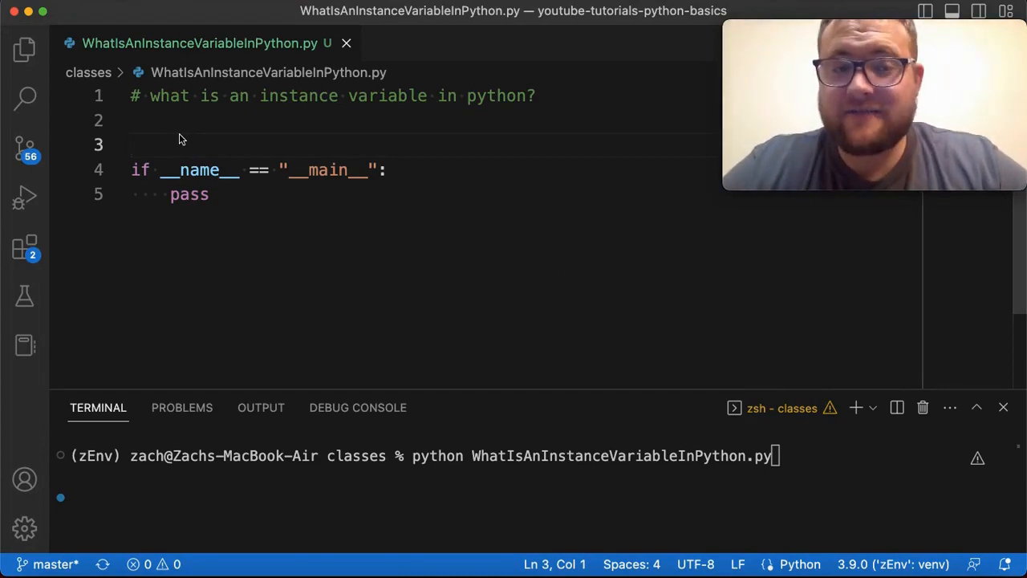
# Insert a blank line between the header comment and the if __name__ block.
pyautogui.press('Enter')
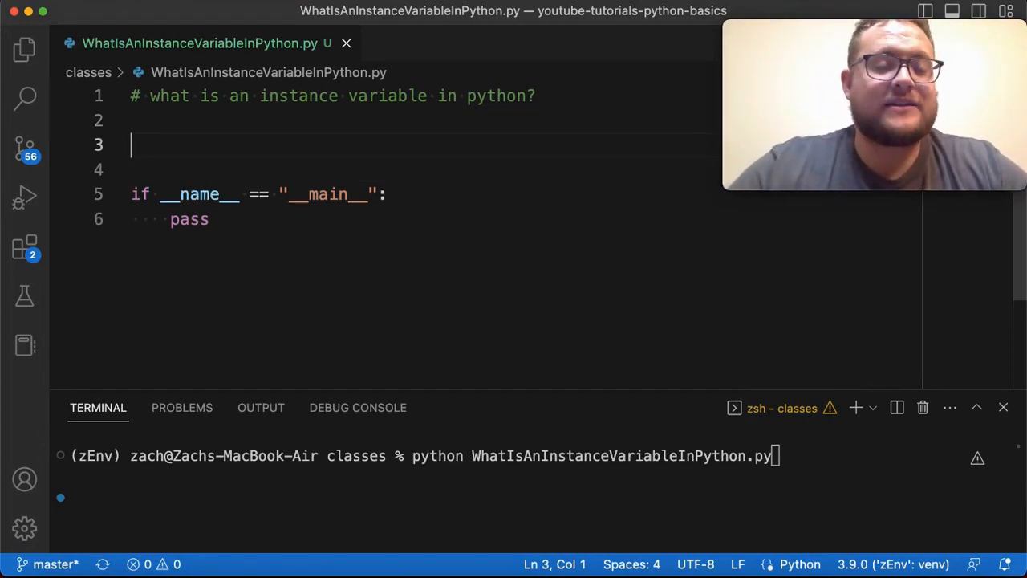
# Define class Person with an __init__(self) -> None method containing pass.
pyautogui.write('class')
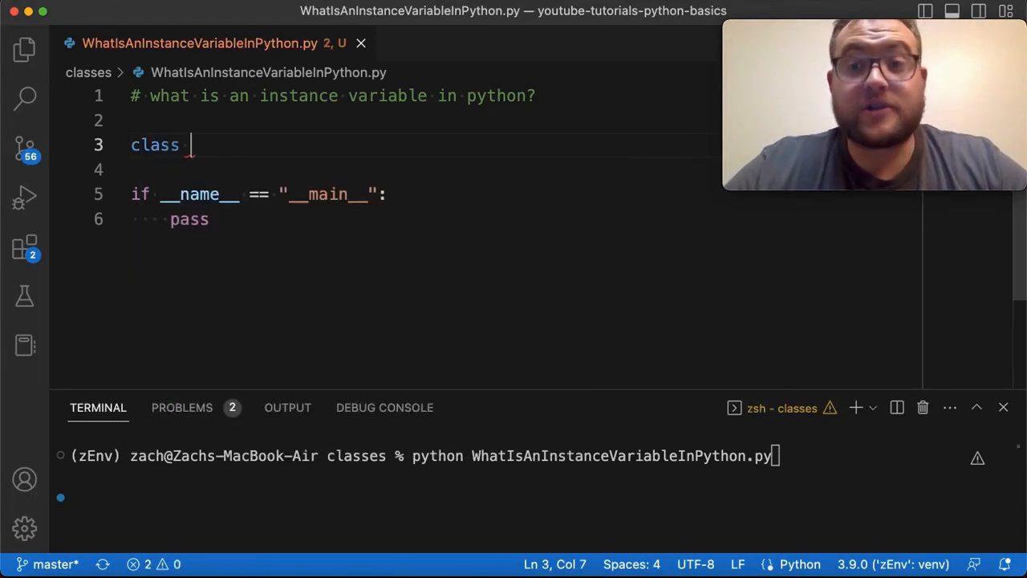
pyautogui.write('Person')
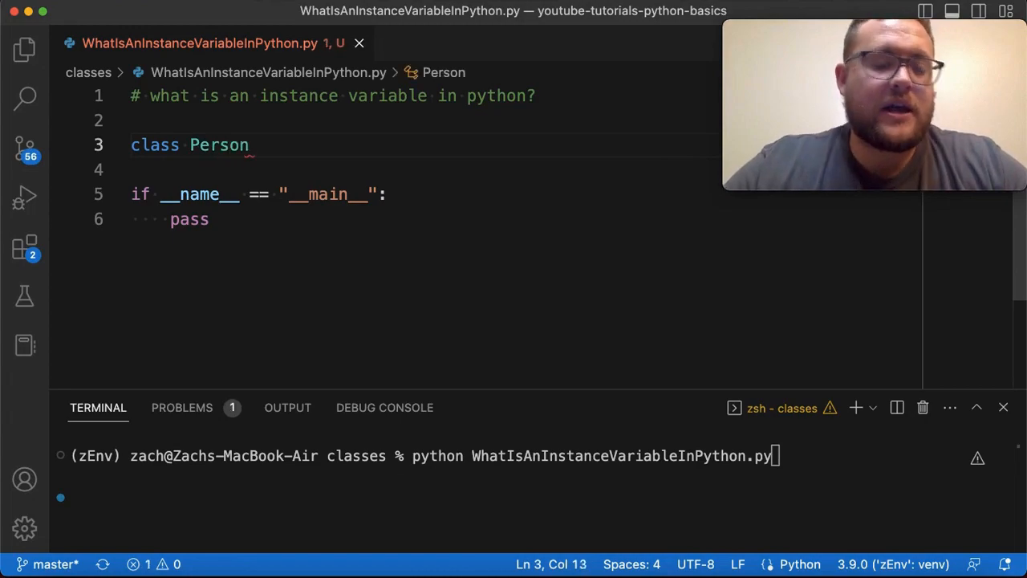
pyautogui.write(':')
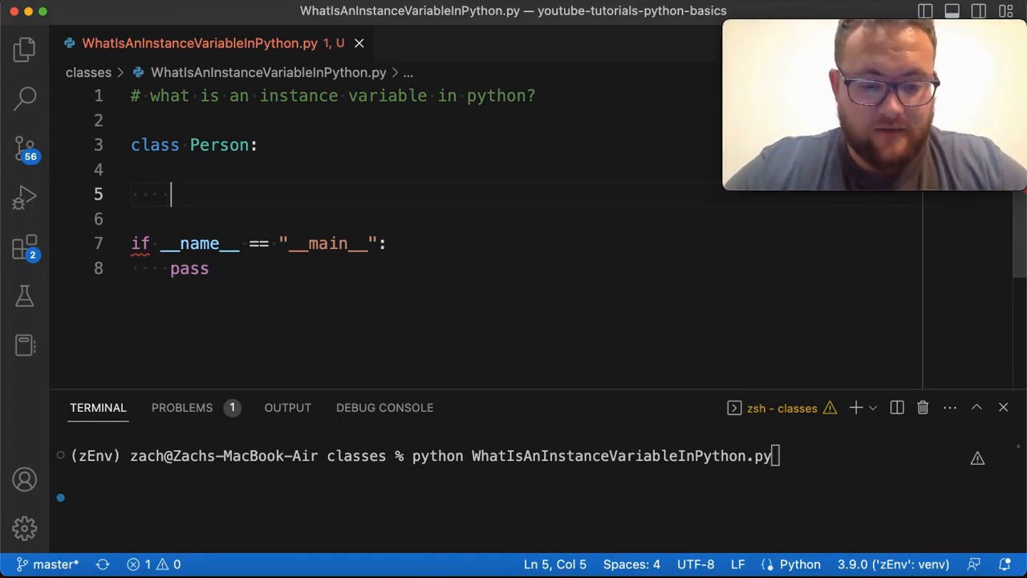
pyautogui.write('def __init__(self) -> None:')
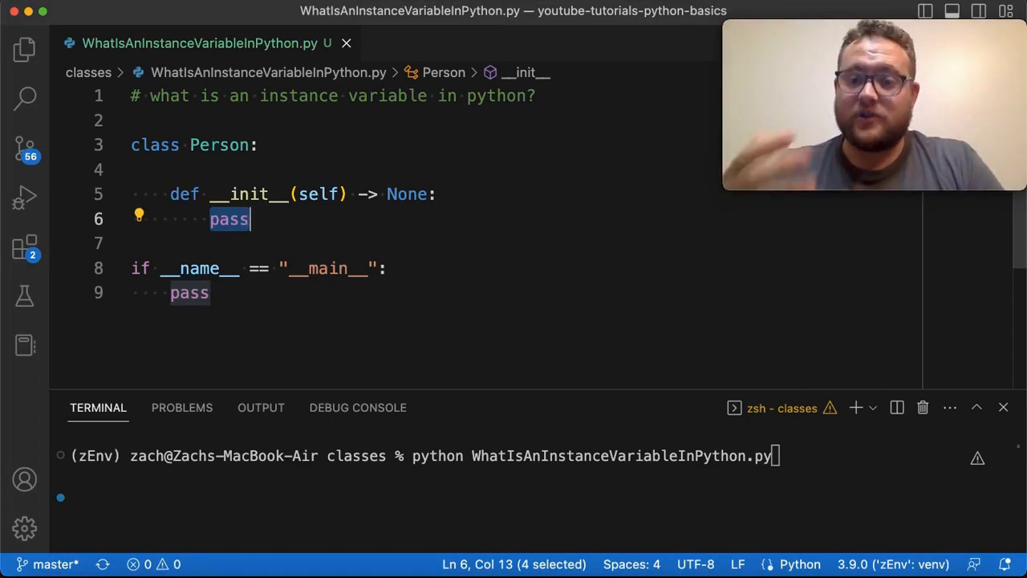
pyautogui.moveTo(383, 164)
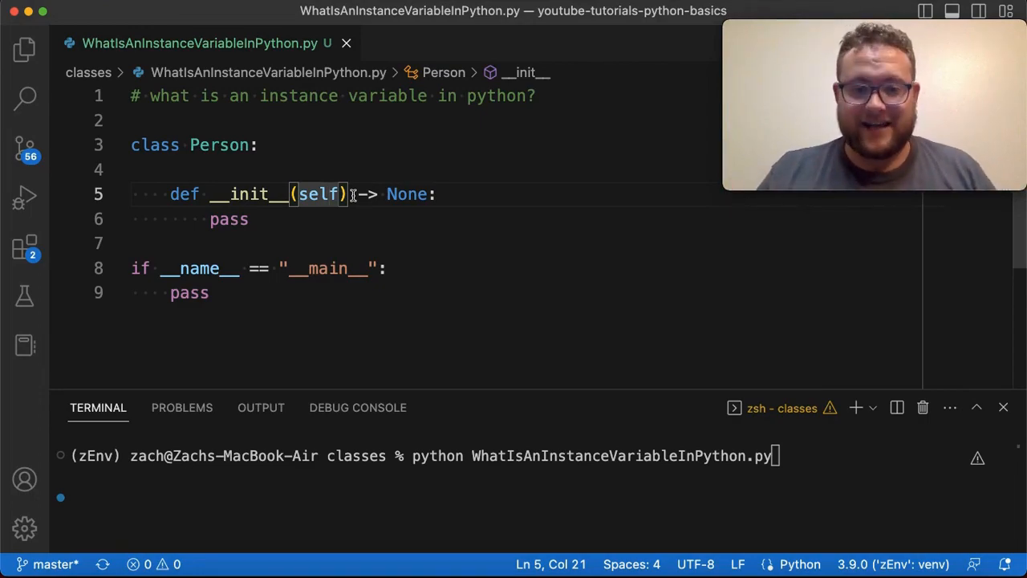
# Add a name parameter to __init__ and assign self.name = name.
pyautogui.write(',')
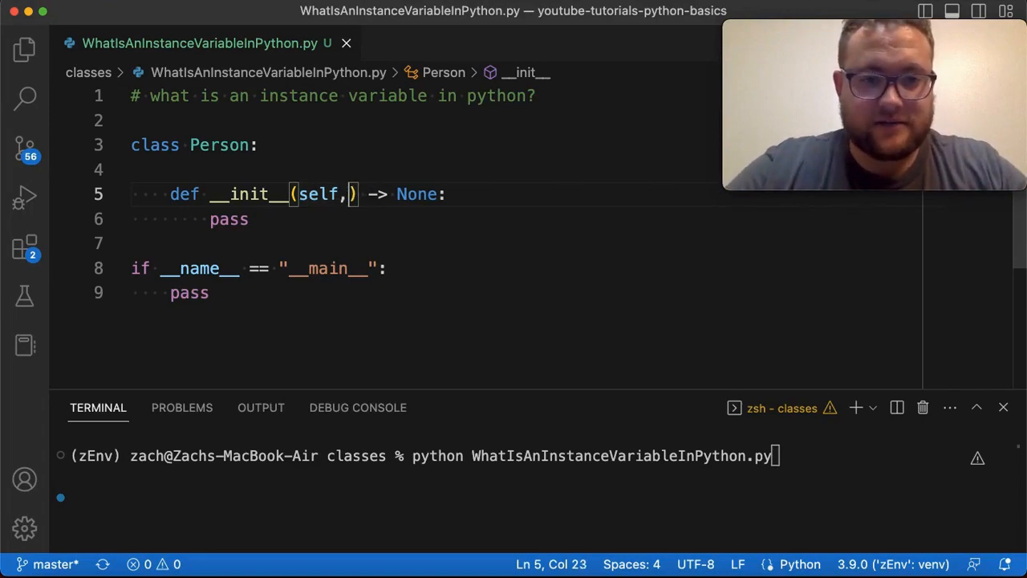
pyautogui.write('name')
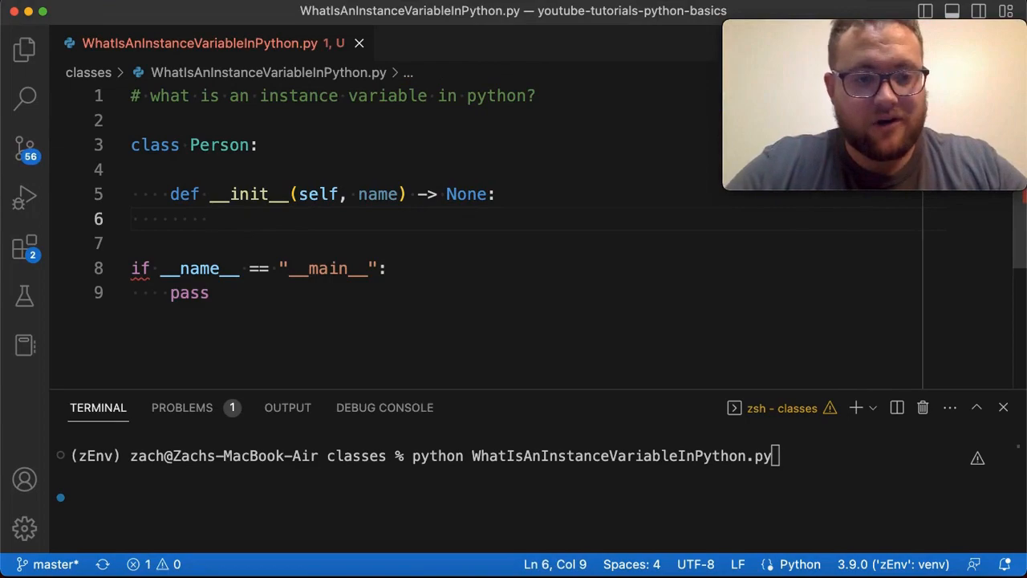
pyautogui.write('self.name')
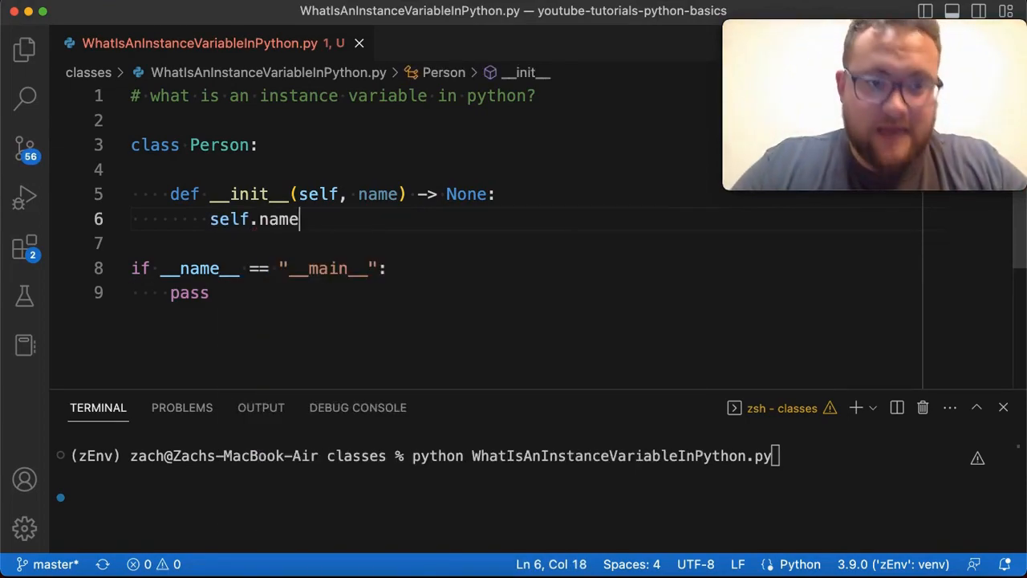
pyautogui.write('= name')
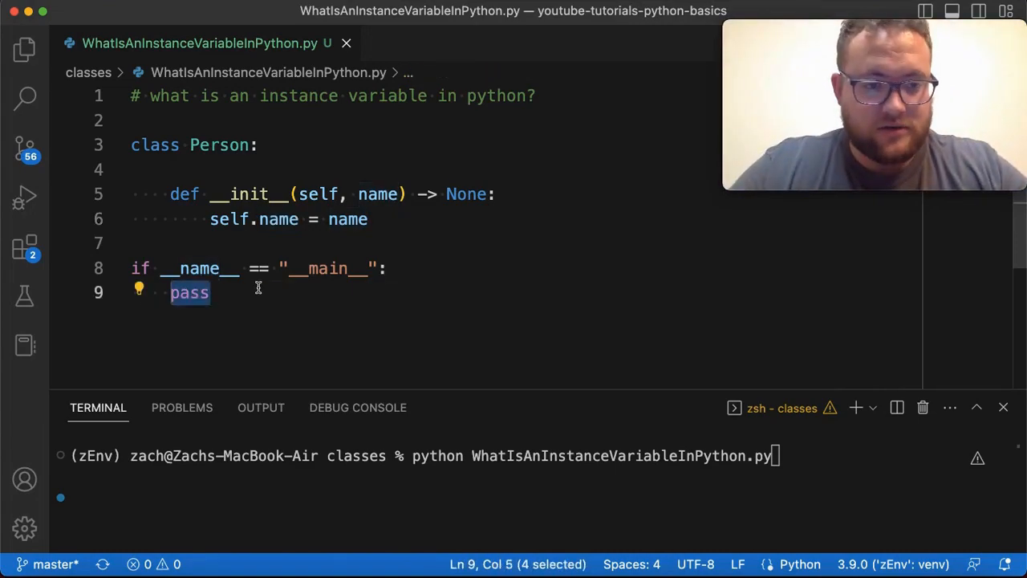
# Create cur_person = Person("Jim") in the main block.
pyautogui.write('cur')
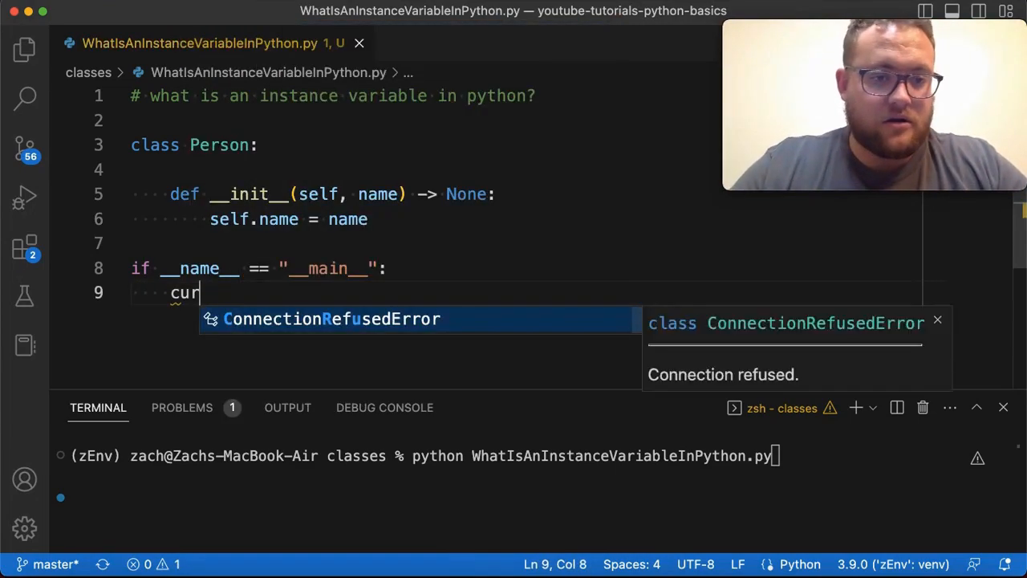
pyautogui.write('_person = Per')
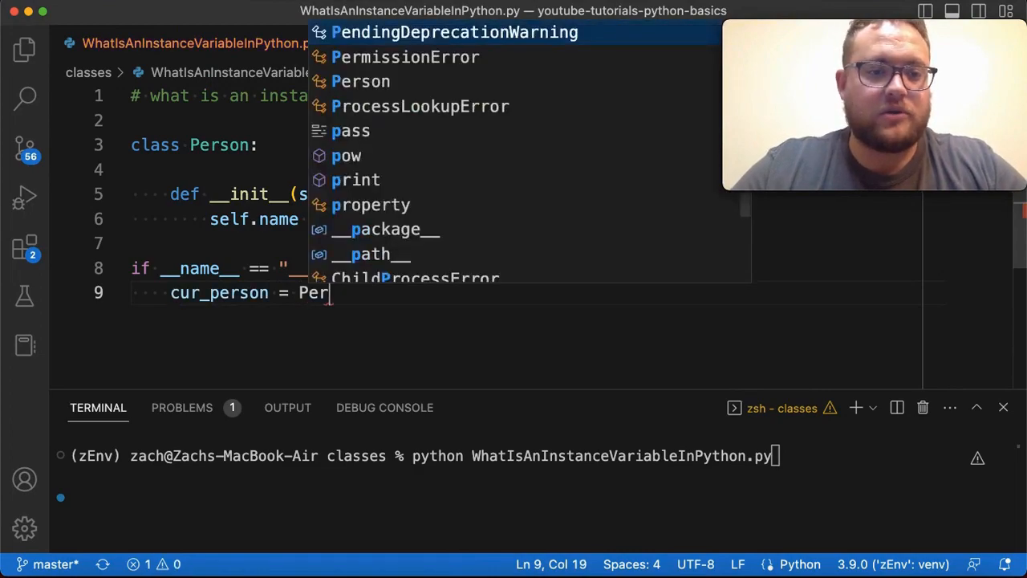
pyautogui.write('son("Jim")')
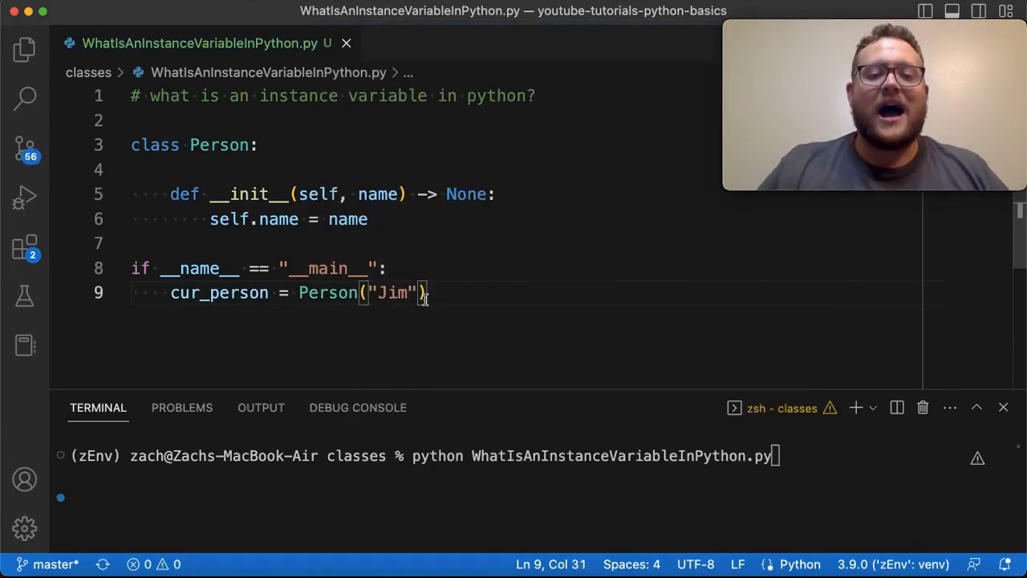
# Print f"{cur_person.name = }" and run the script, outputting cur_person.name = 'Jim'.
pyautogui.write('cur_person.name')
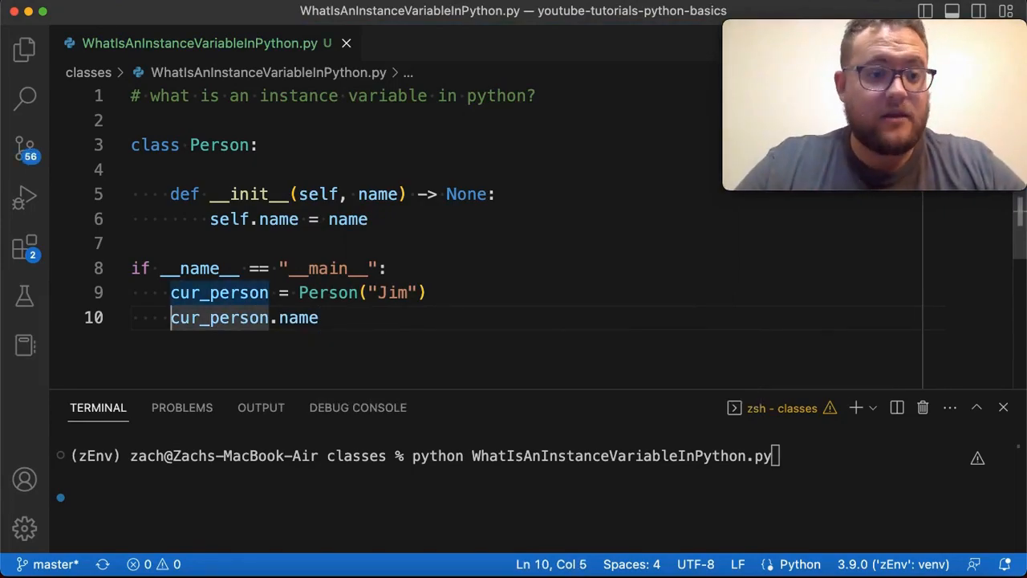
pyautogui.write('print(')
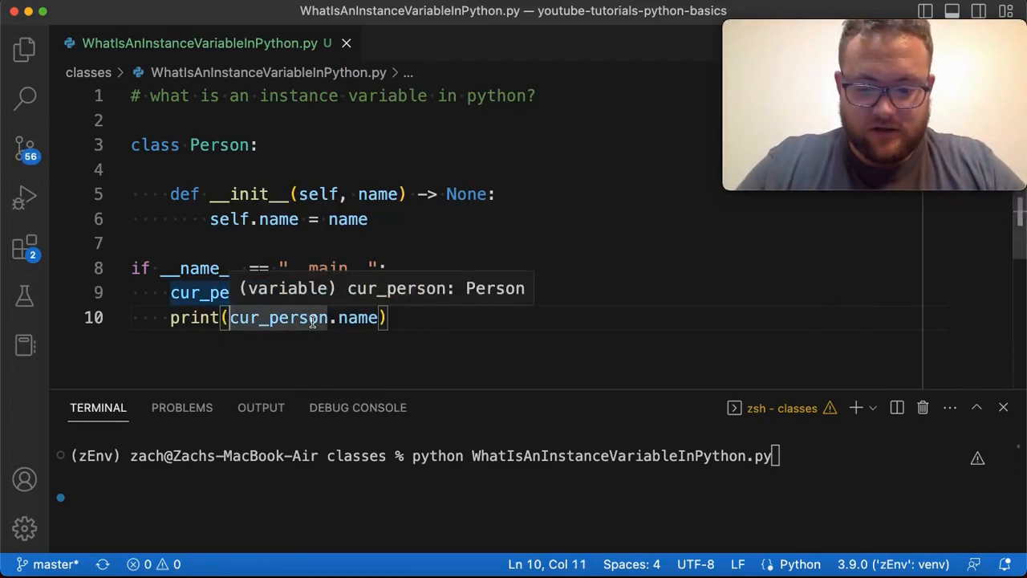
pyautogui.write('f"')
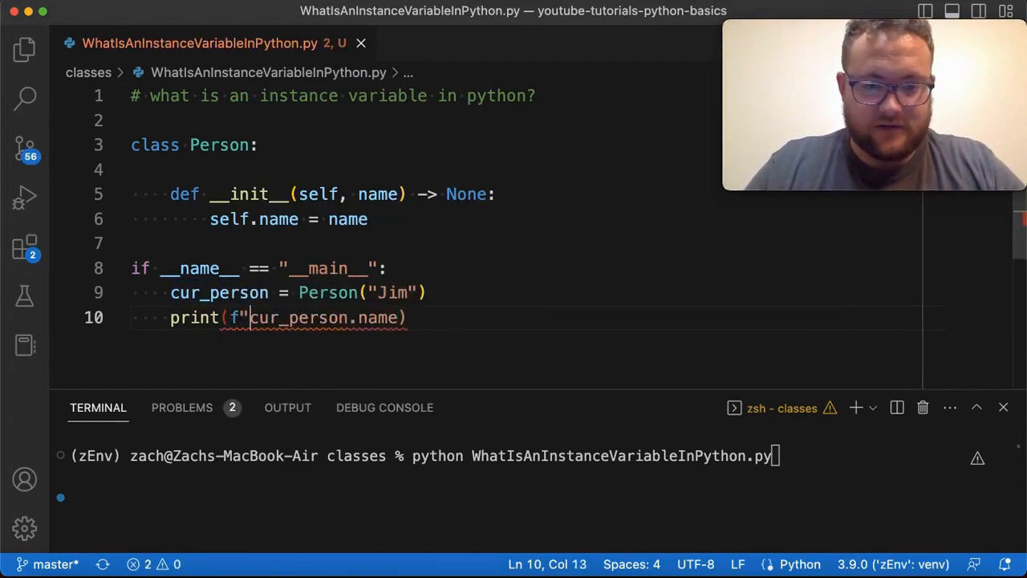
pyautogui.write('{cur_person.name}')
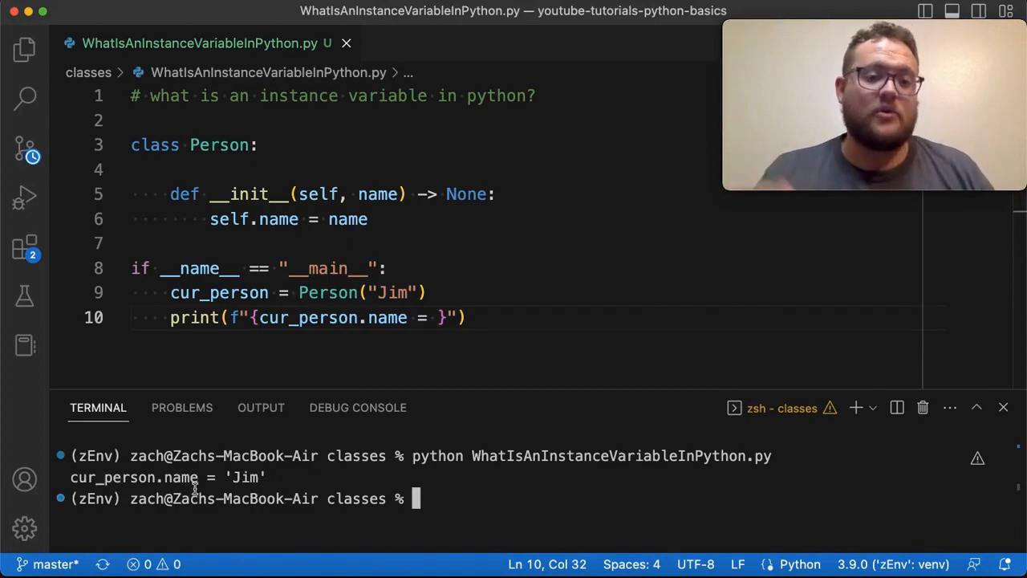
pyautogui.moveTo(263, 476)
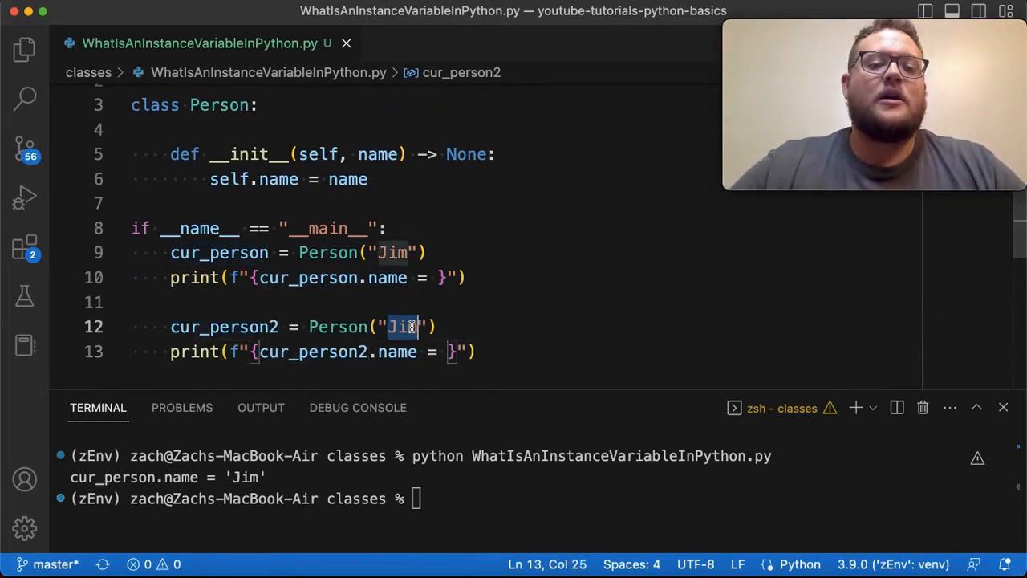
# Create cur_person2 = Person("Jane"), print its name, and rerun the script.
pyautogui.write('Ja')
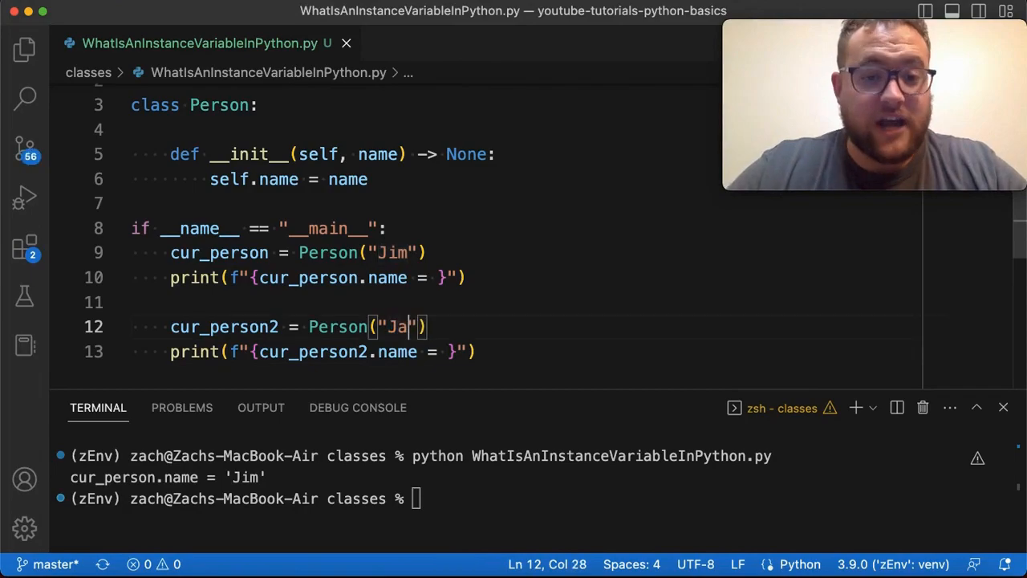
pyautogui.write('ne')
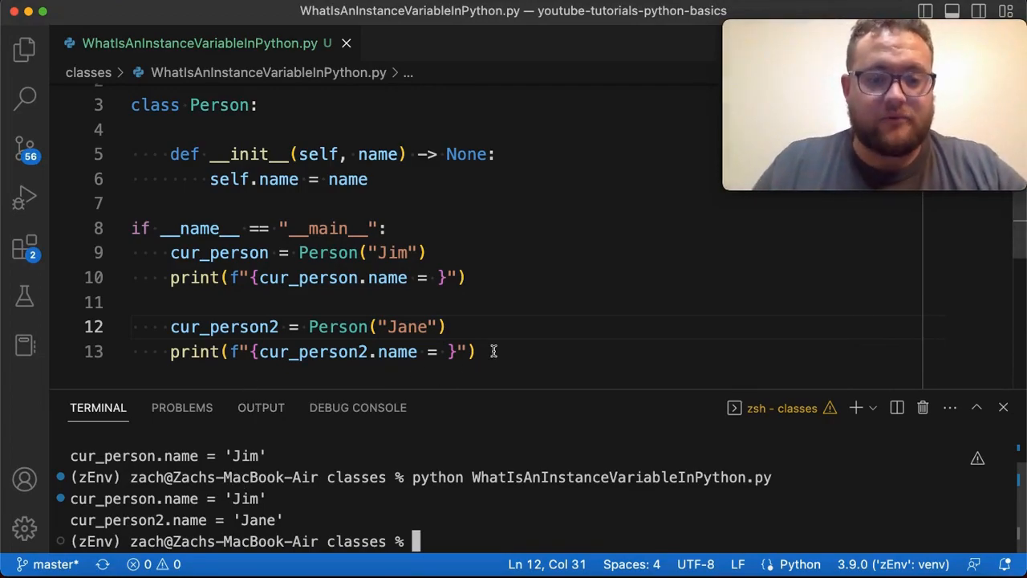
pyautogui.write('cur_person')
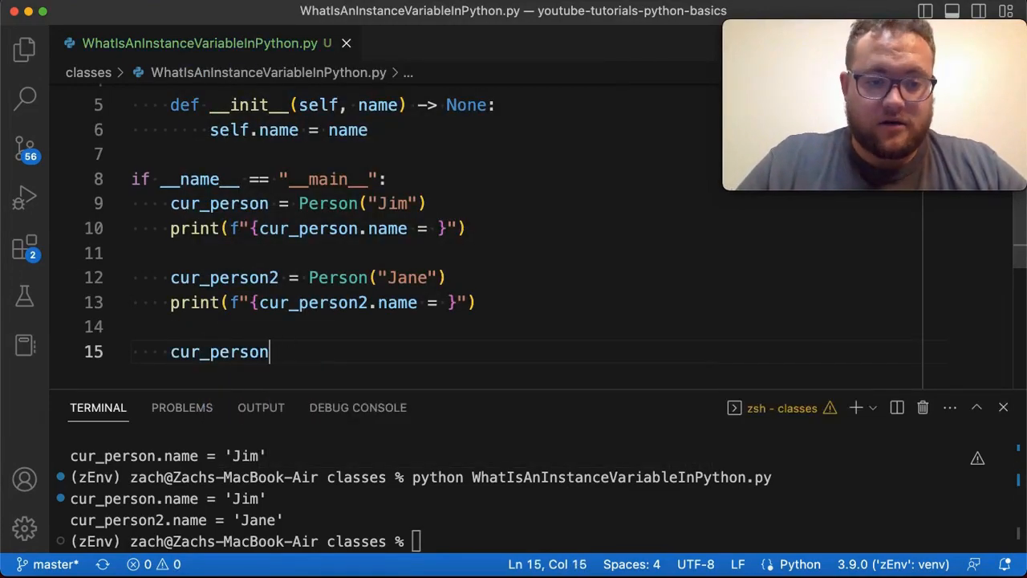
# Set cur_person.name = 'Jimmy' and print both names below a print('-'*80) separator.
pyautogui.write('.name =')
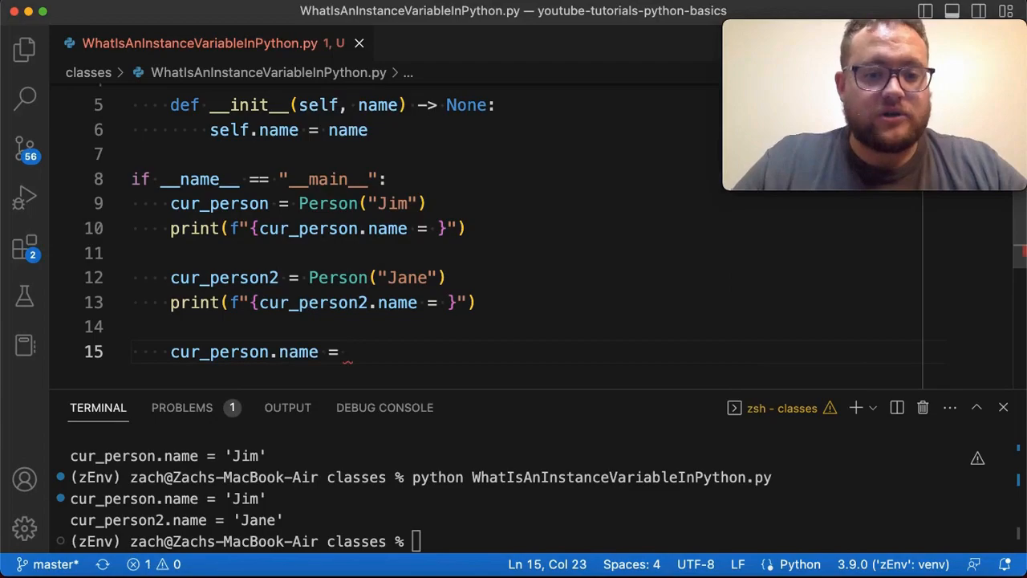
pyautogui.write("'Jimmy'")
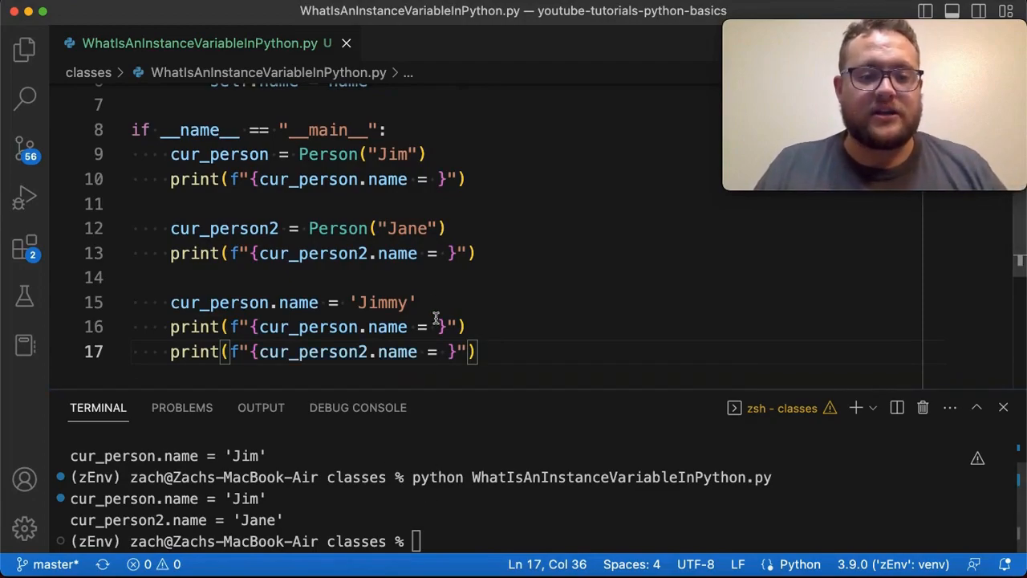
pyautogui.write("print('-'*80")
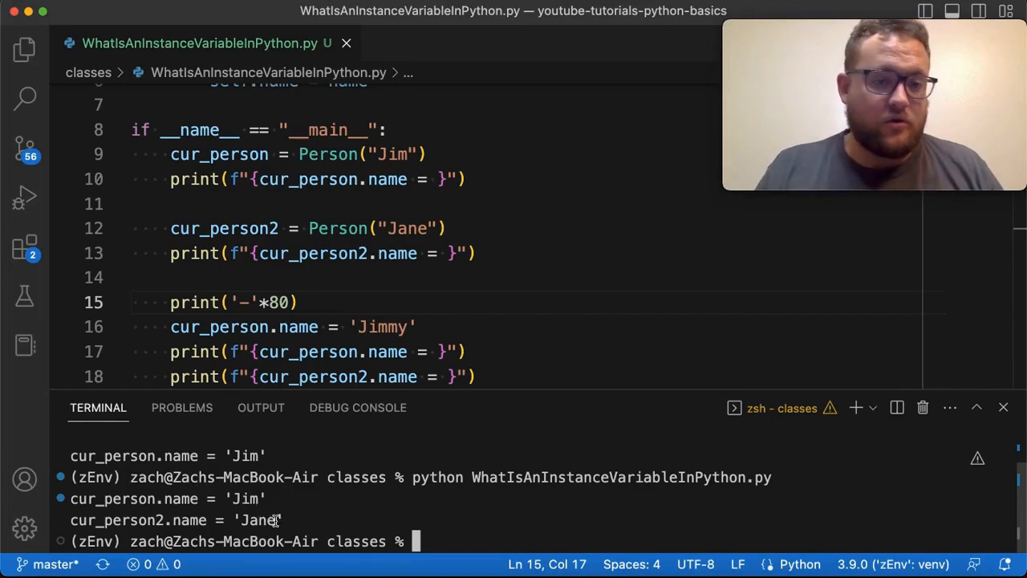
pyautogui.moveTo(320, 324)
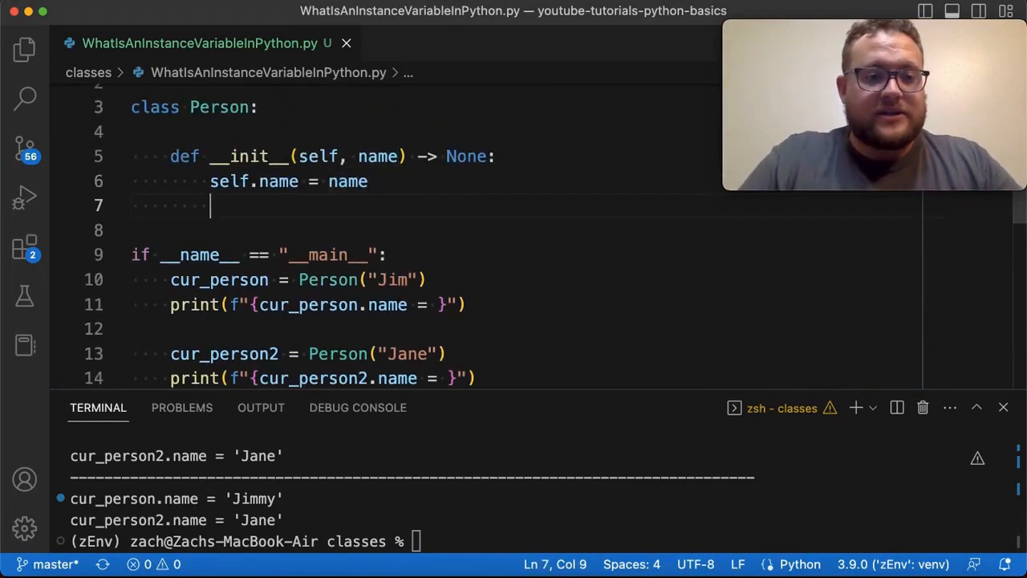
# Add self.age to the Person constructor, setting its value to 30.
pyautogui.write('self.age =')
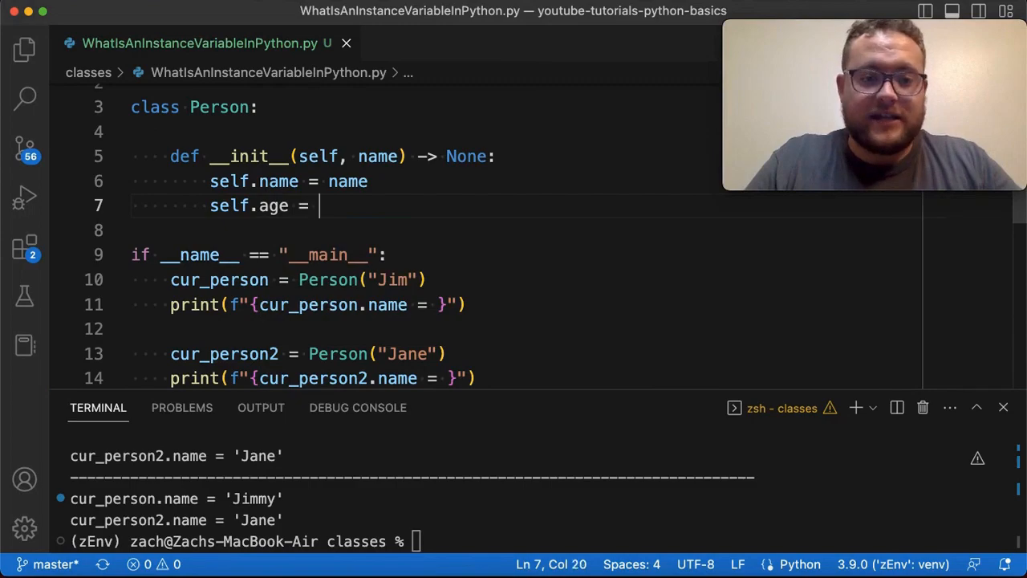
pyautogui.write(',')
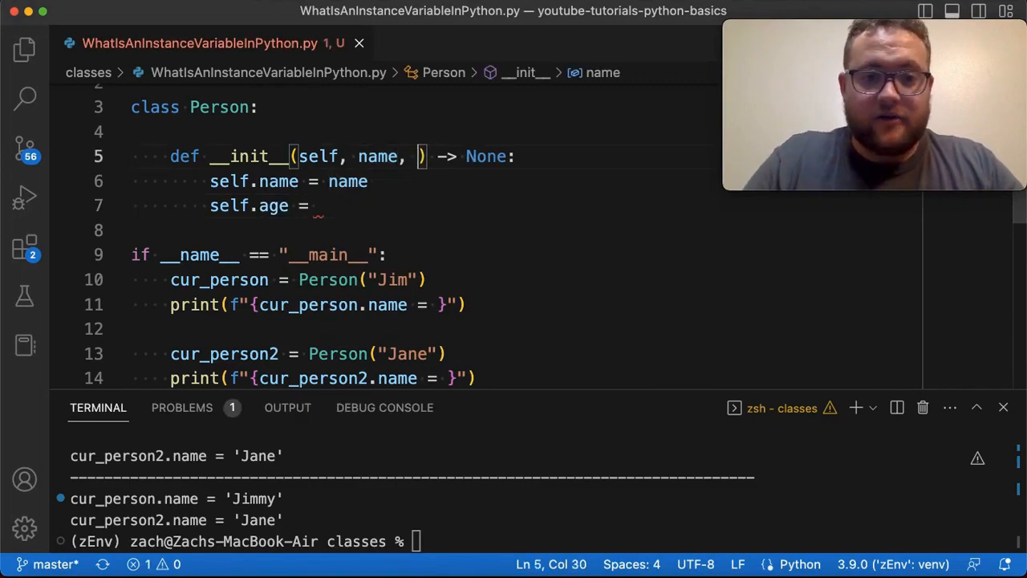
pyautogui.write('age')
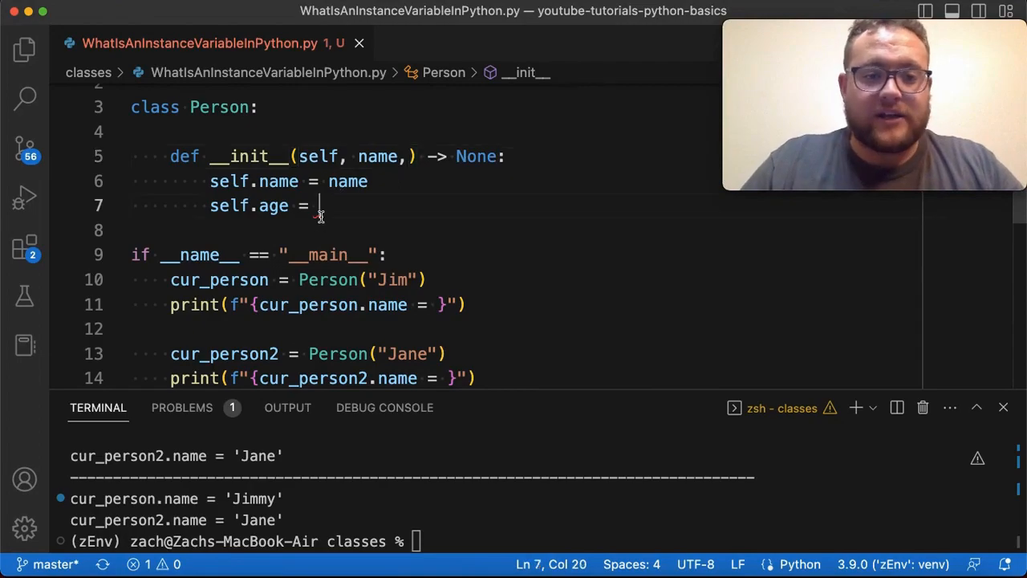
pyautogui.write('10')
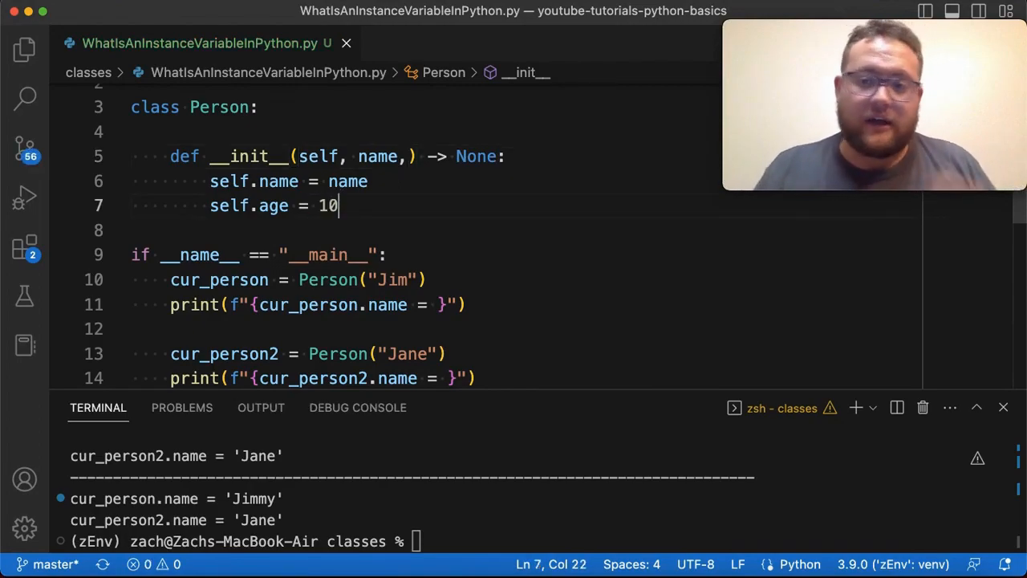
pyautogui.write('30')
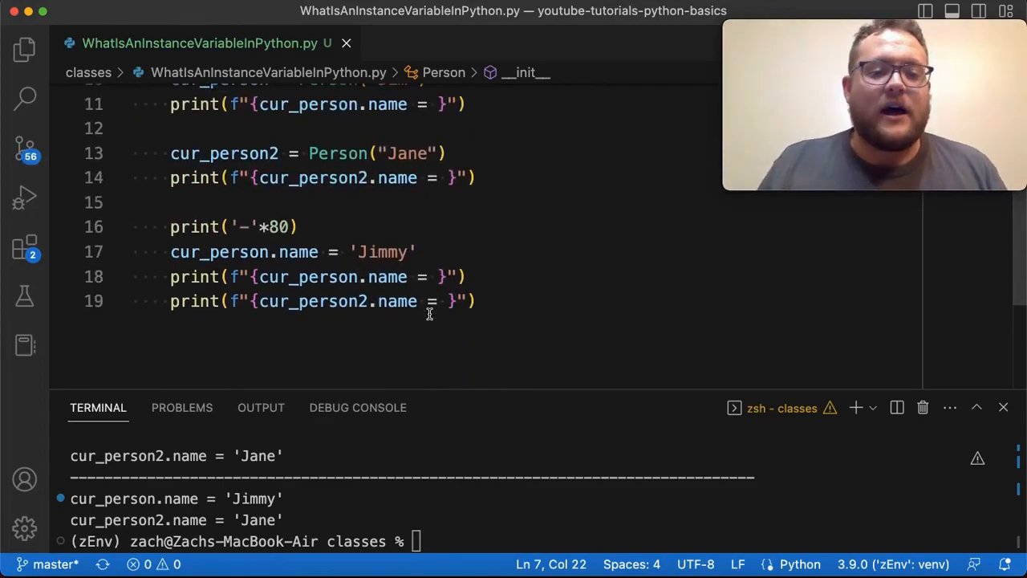
pyautogui.moveTo(481, 288)
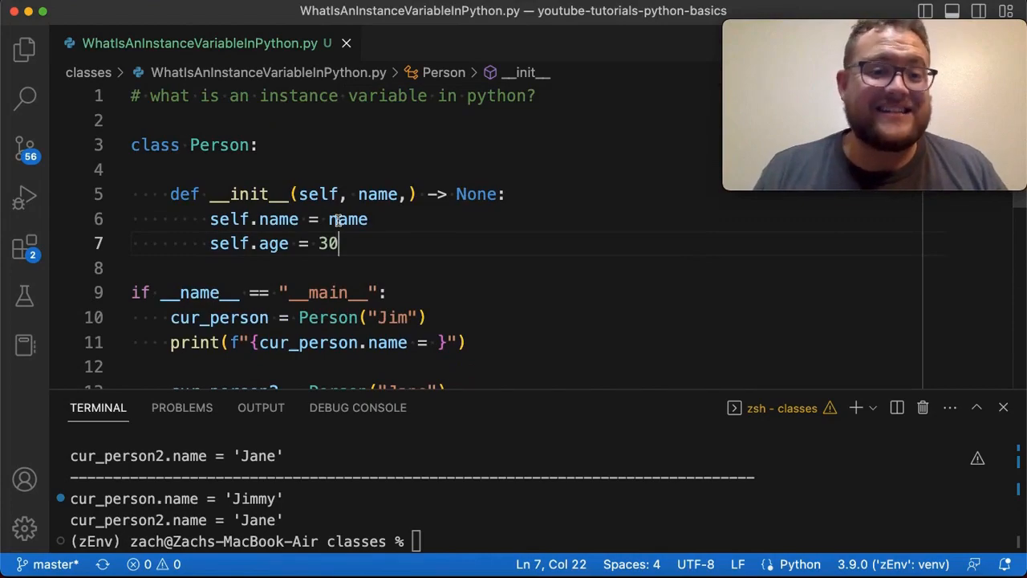
pyautogui.moveTo(301, 235)
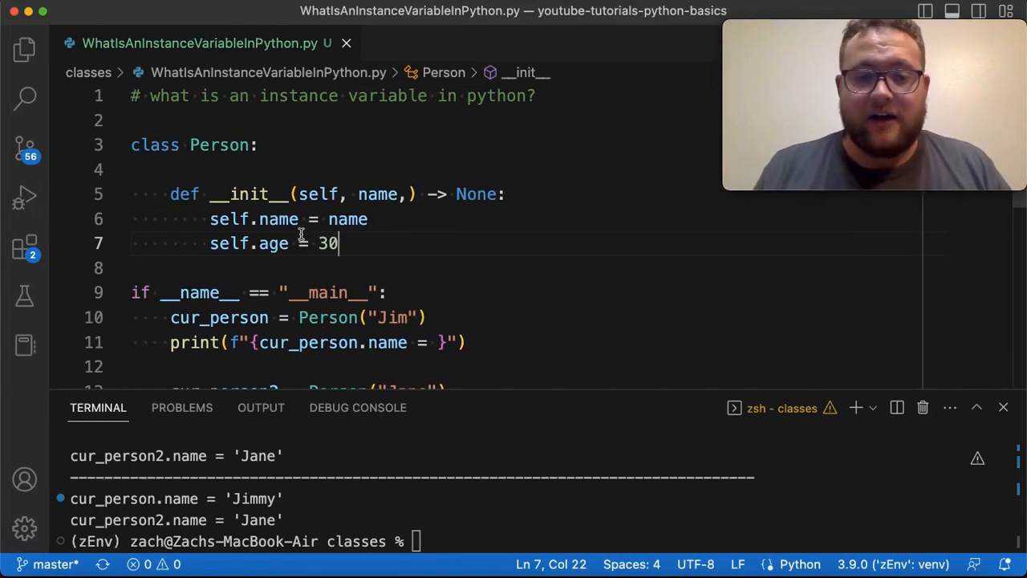